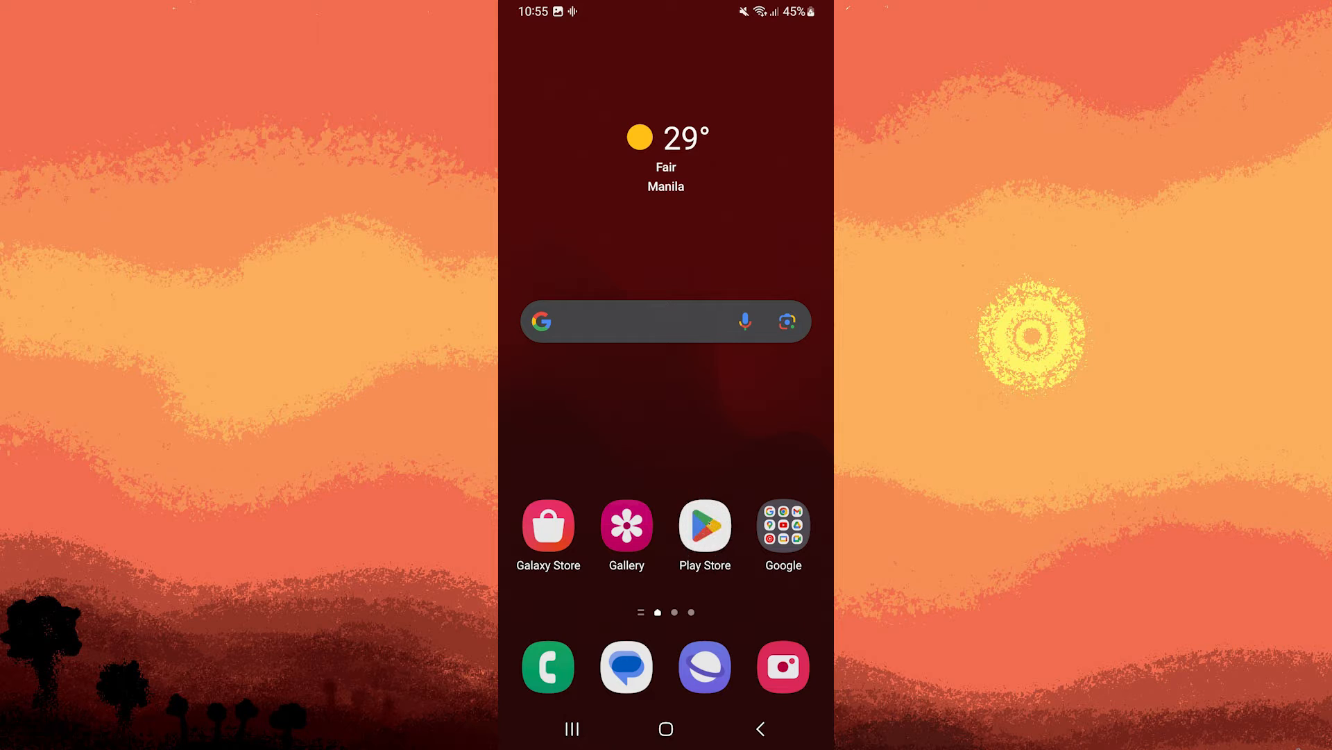
Launch the installed Gboard app from its Play Store listing to reach its Step 1 setup screen.
click(703, 525)
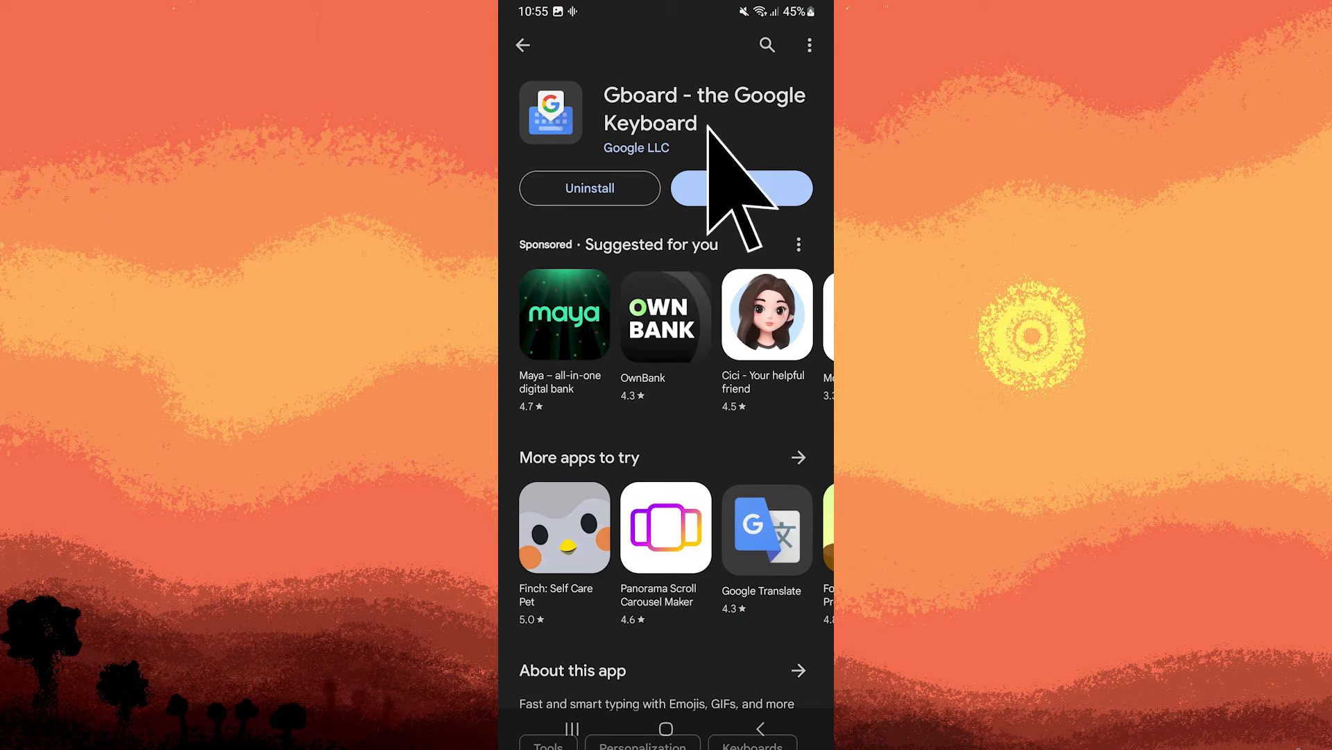
click(740, 188)
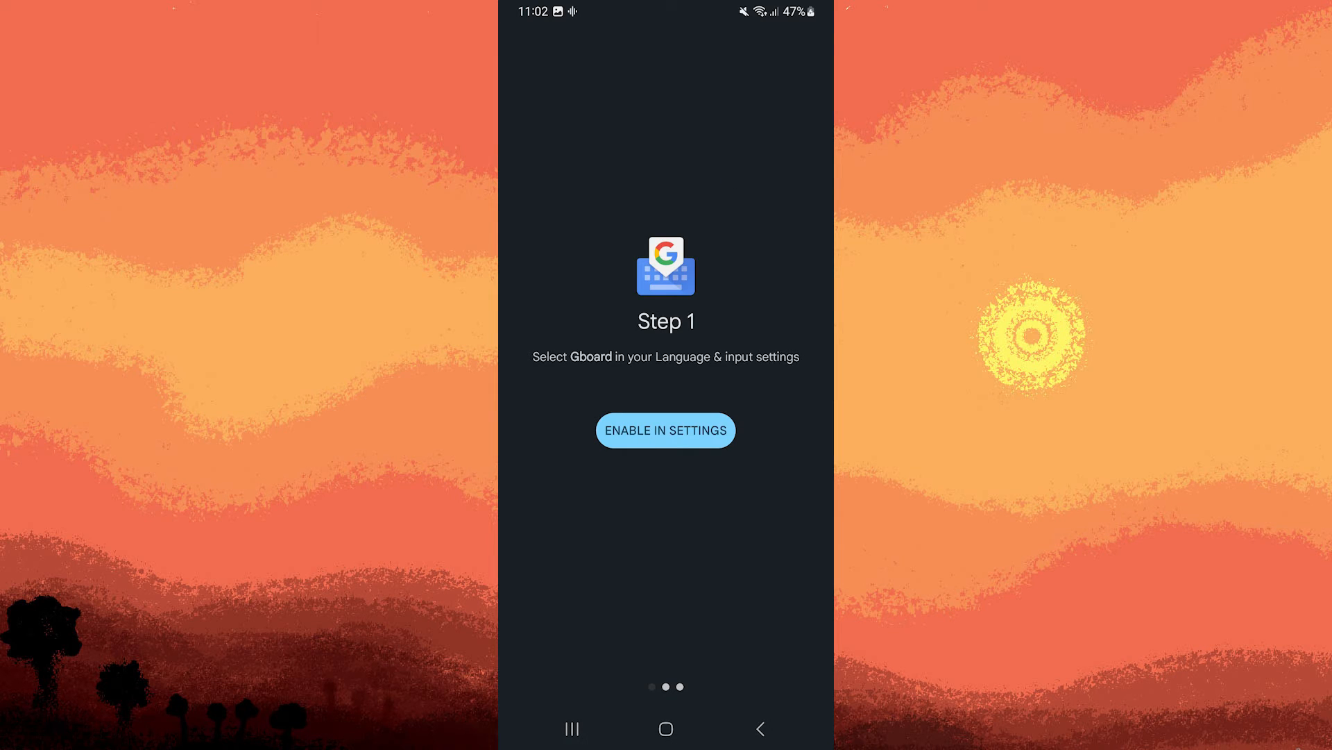
mouse_move(664, 429)
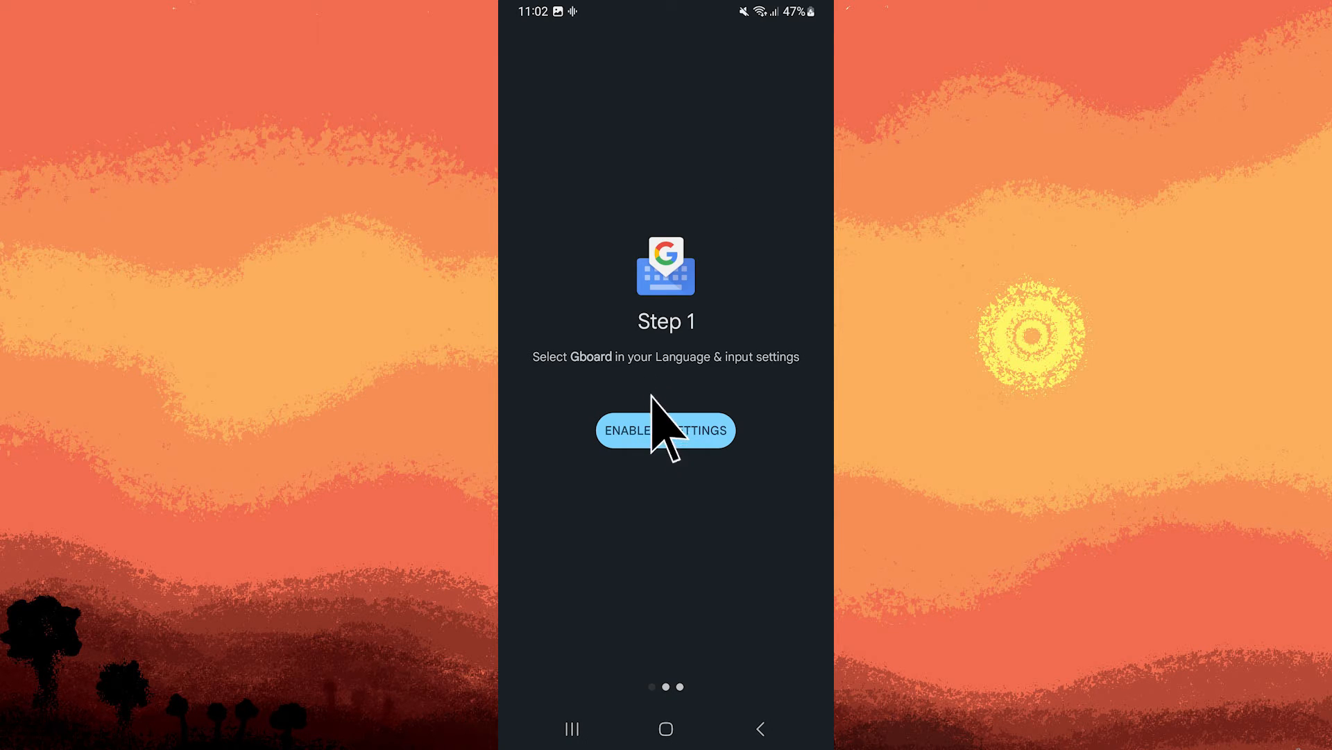
mouse_move(665, 433)
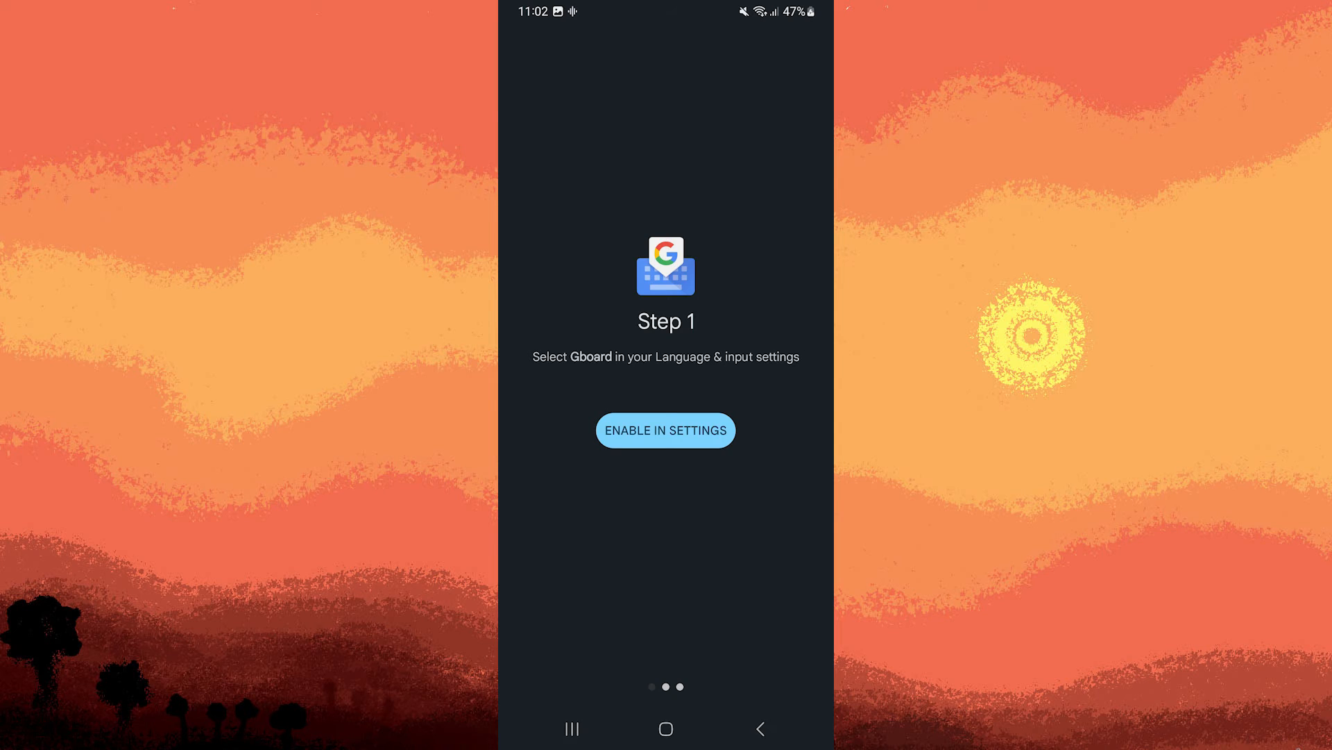
Switch on Gboard in Keyboard list and default and accept the Attention data-collection warning.
click(665, 431)
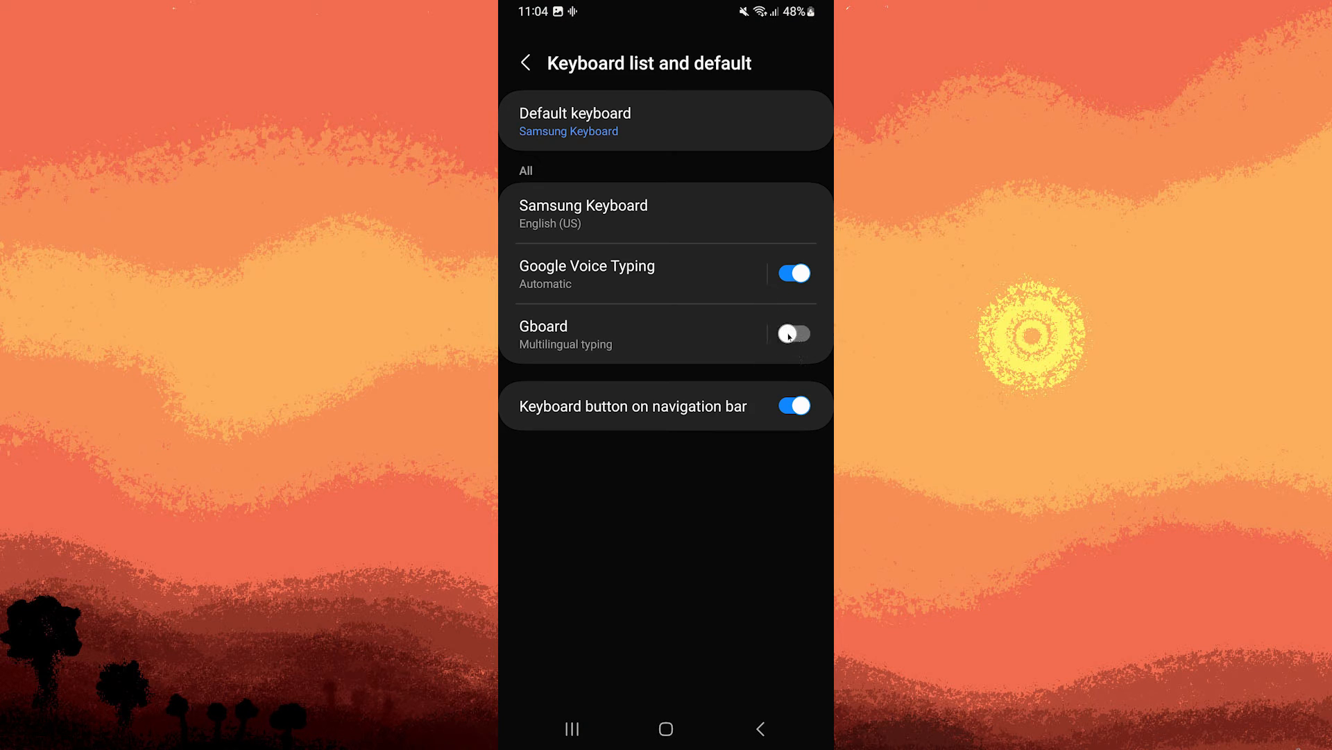
click(793, 331)
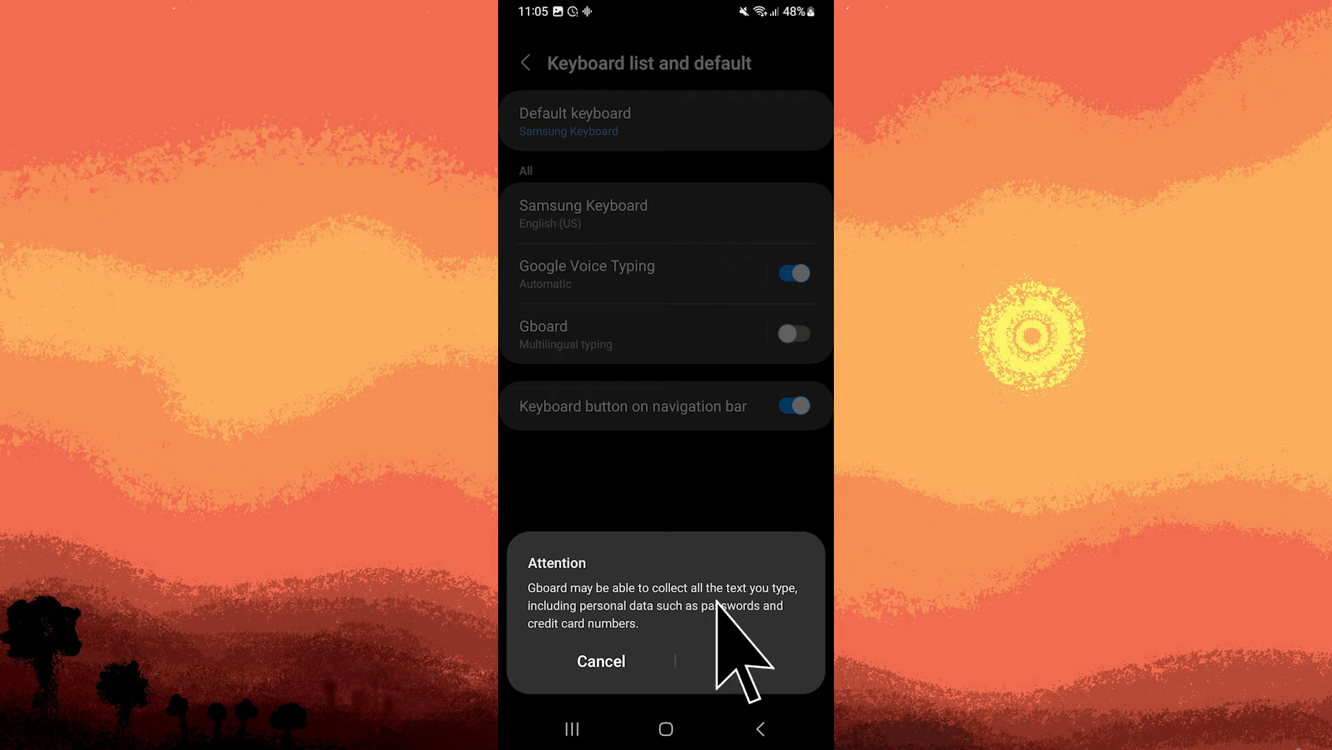
click(733, 661)
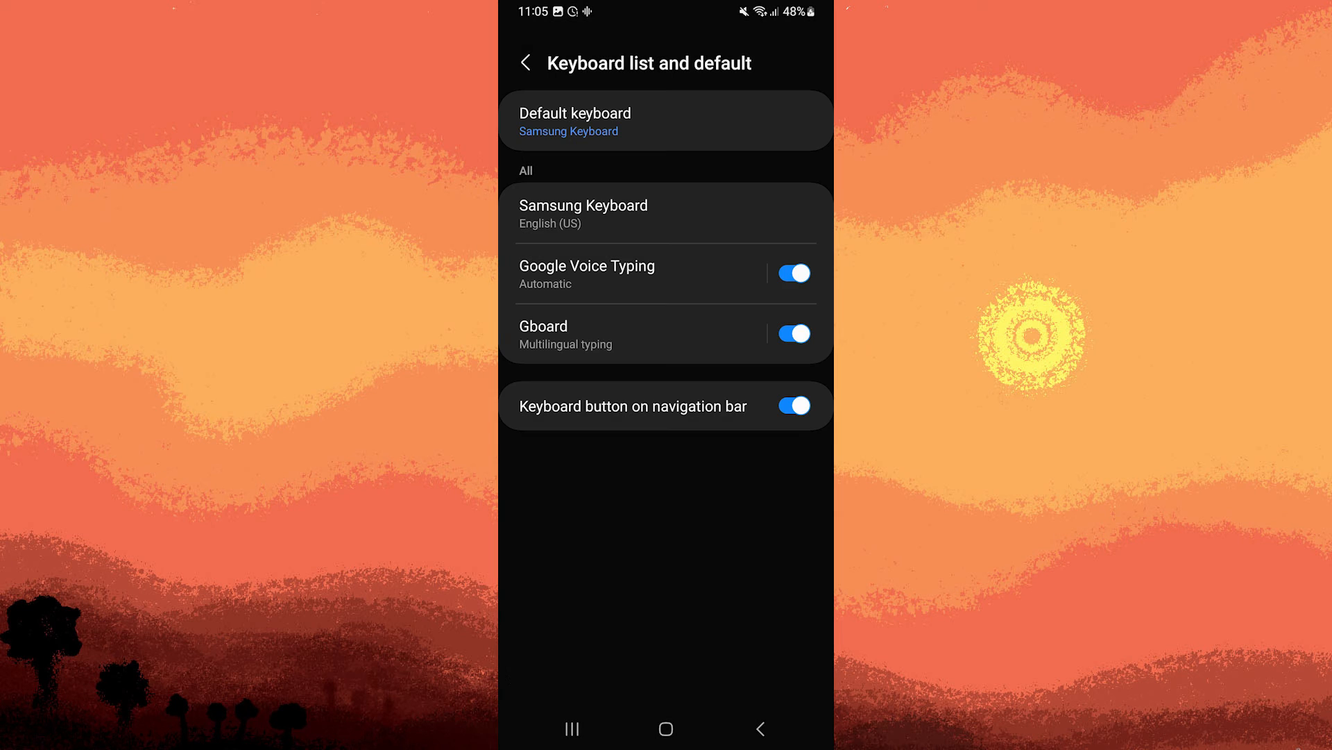